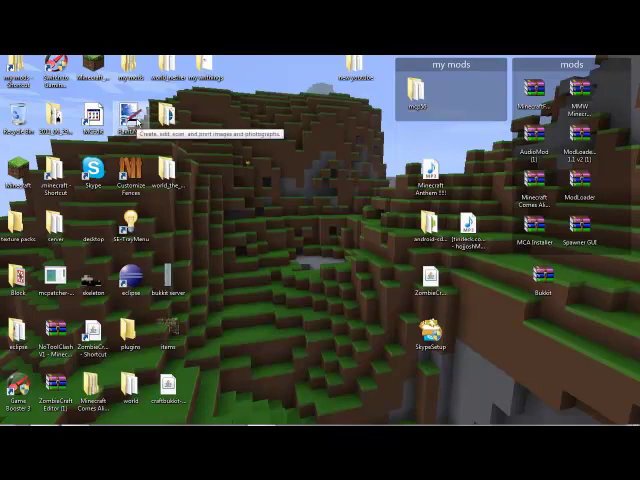
mouse_move(256, 171)
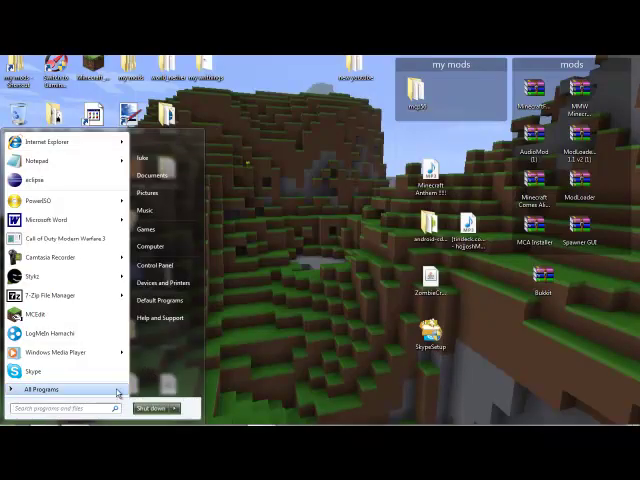
- Search Windows for 'gimp' and launch GIMP 2 from the results
text(gimp)
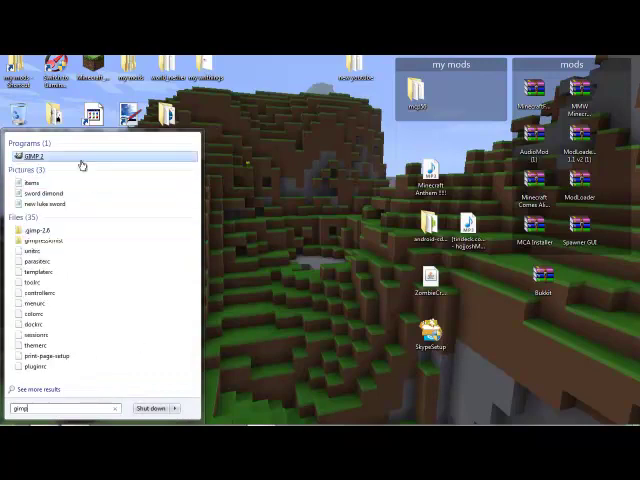
click(33, 156)
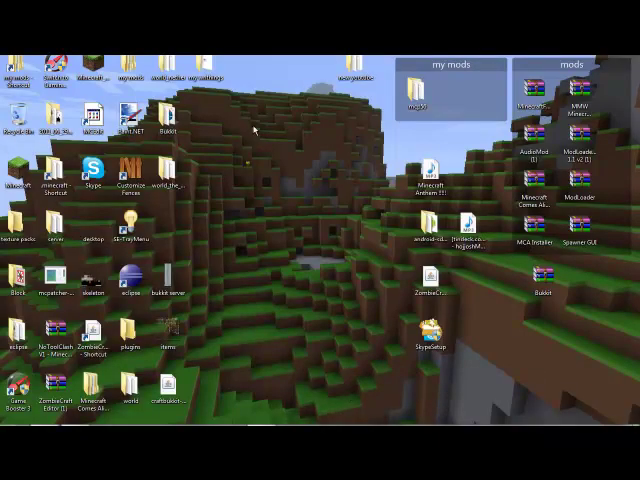
mouse_move(351, 270)
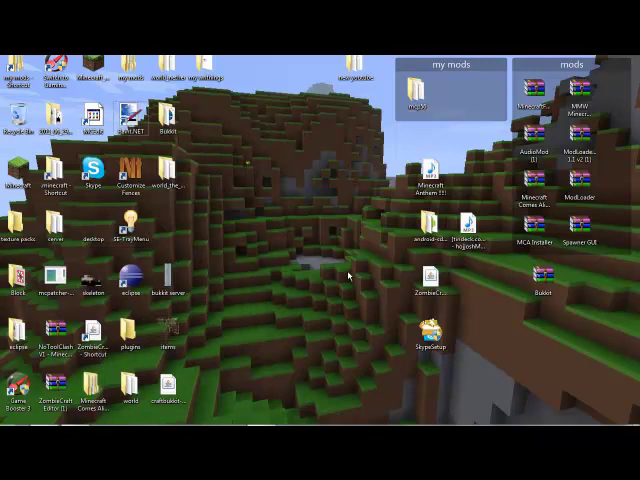
mouse_move(271, 186)
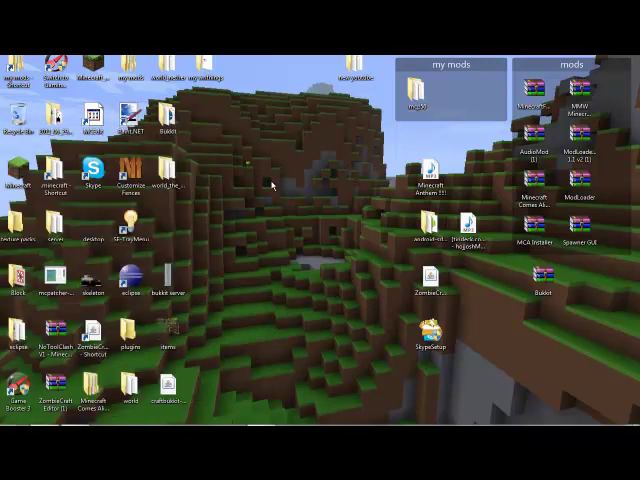
mouse_move(257, 154)
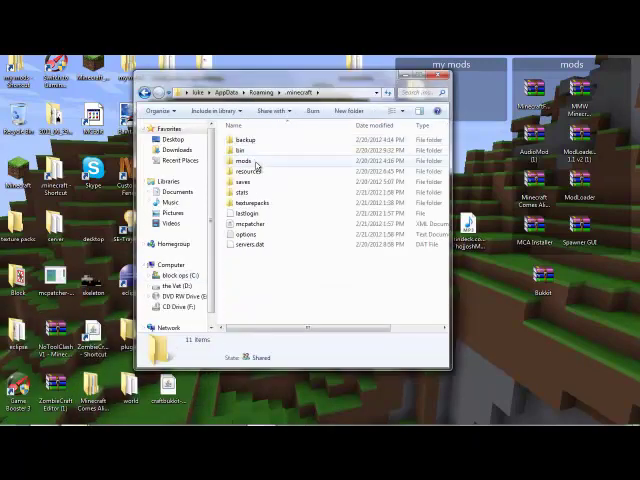
- Delete the bin folder from .minecraft, leaving ten items, and close Explorer
double_click(241, 150)
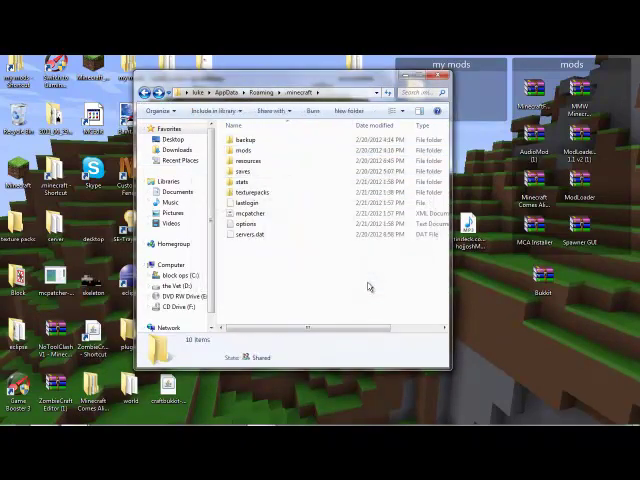
click(439, 76)
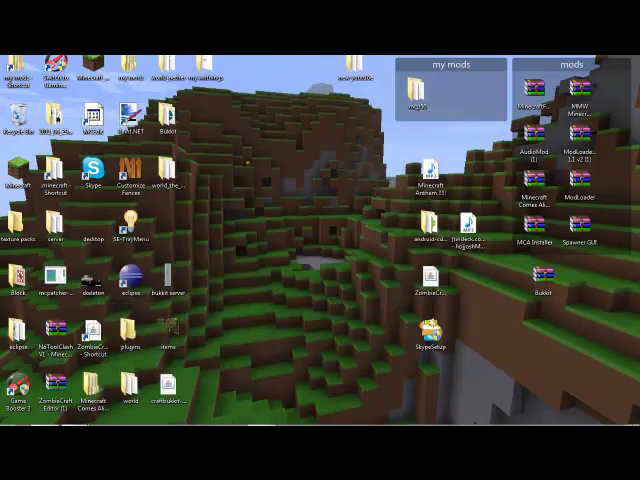
mouse_move(344, 349)
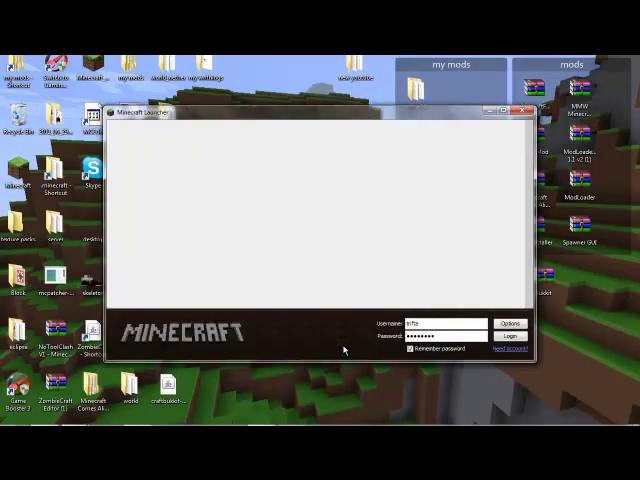
- Log in through the launcher to reach the Minecraft 1.1 main menu, then quit the game
click(510, 336)
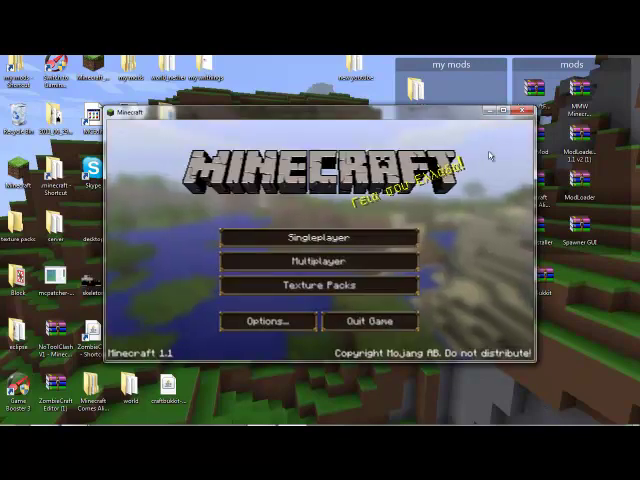
click(527, 110)
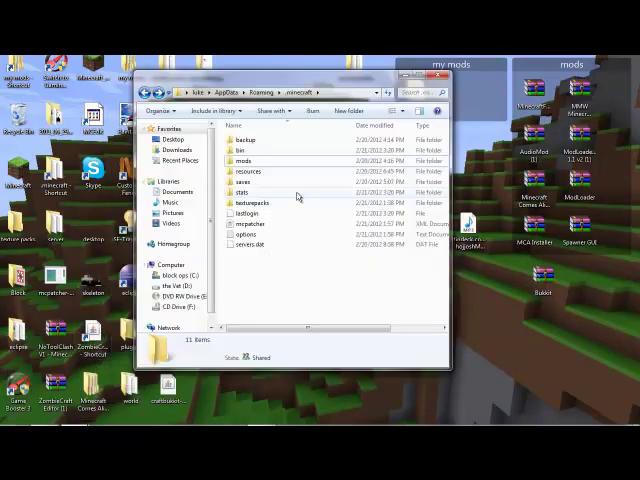
- Open bin's minecraft.jar in WinRAR and delete its META-INF folder
double_click(246, 149)
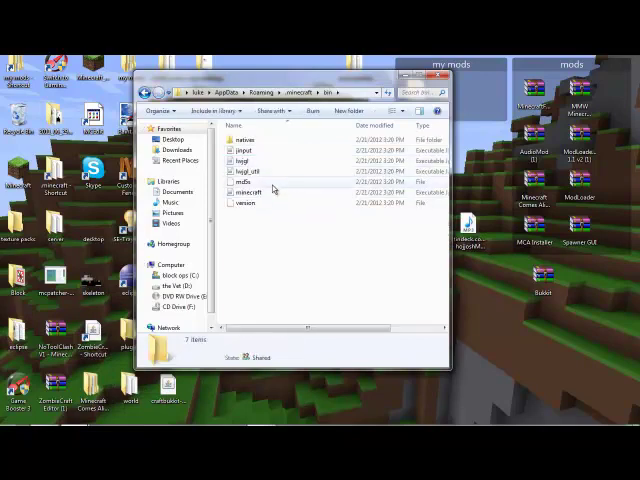
right_click(249, 192)
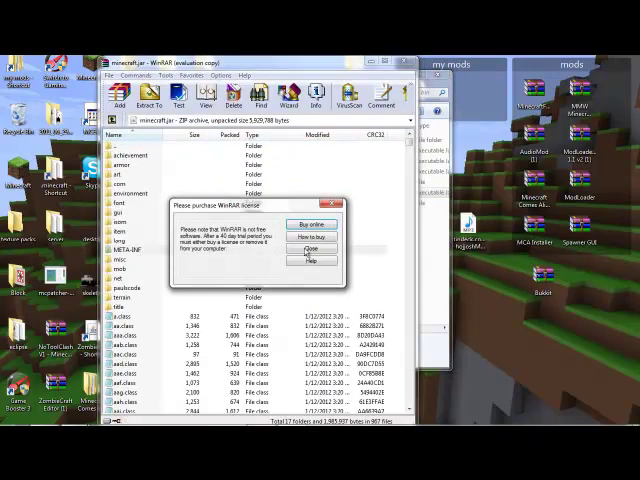
click(311, 249)
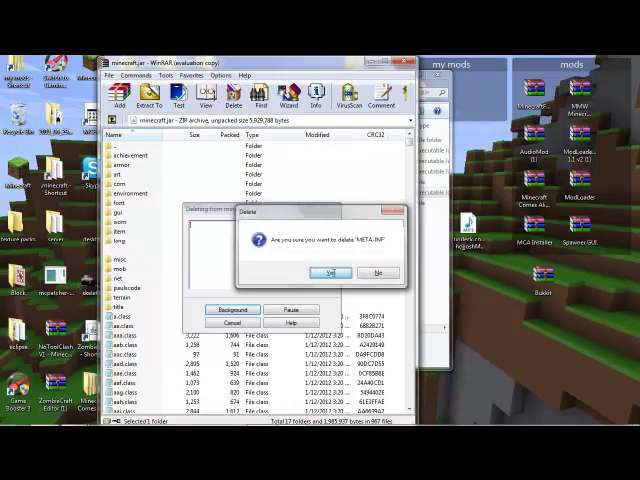
click(329, 272)
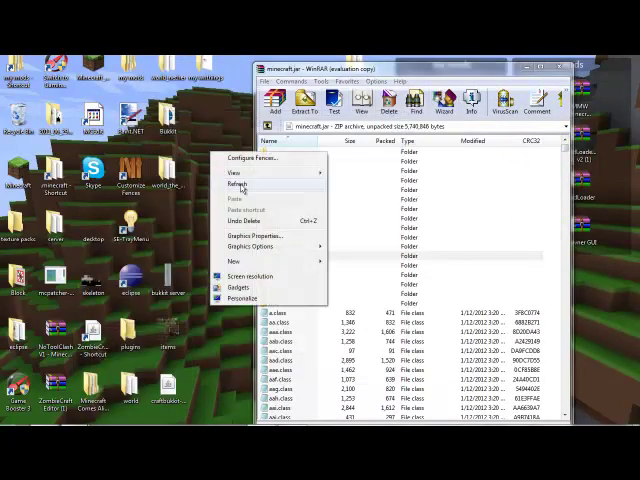
mouse_move(232, 261)
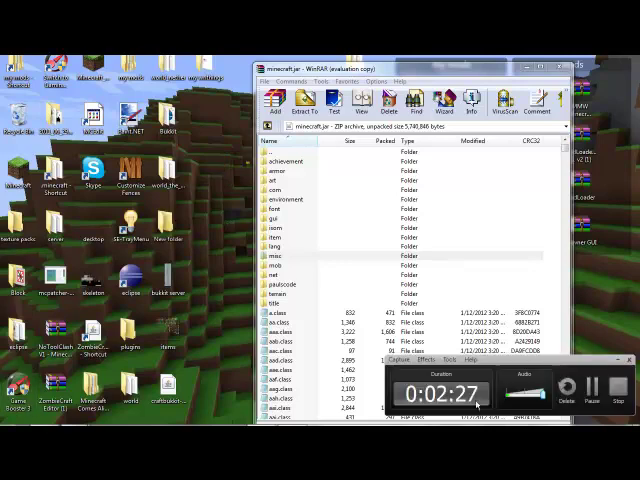
- Open the new empty HD minecraft desktop folder next to WinRAR
click(290, 255)
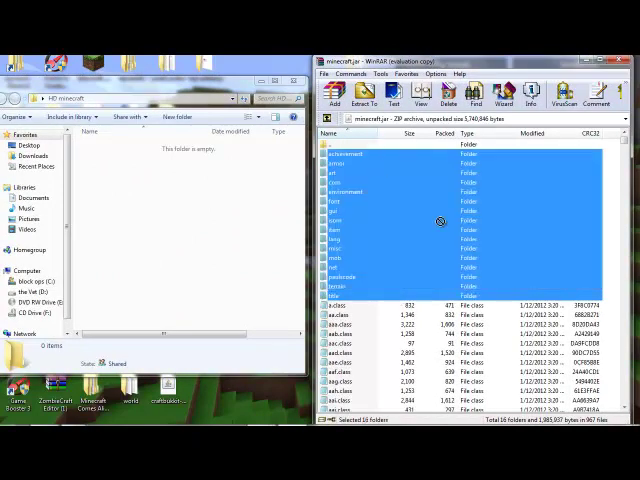
- Copy the jar's folders plus terrain.png, particles.png, pack.png and pack.txt into HD minecraft
click(363, 91)
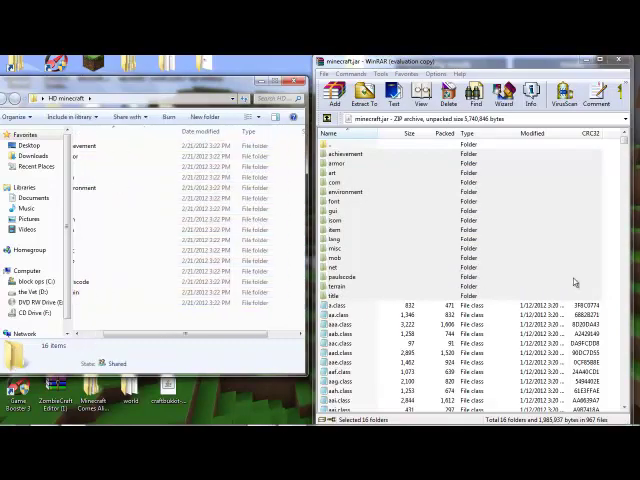
scroll(down, 3)
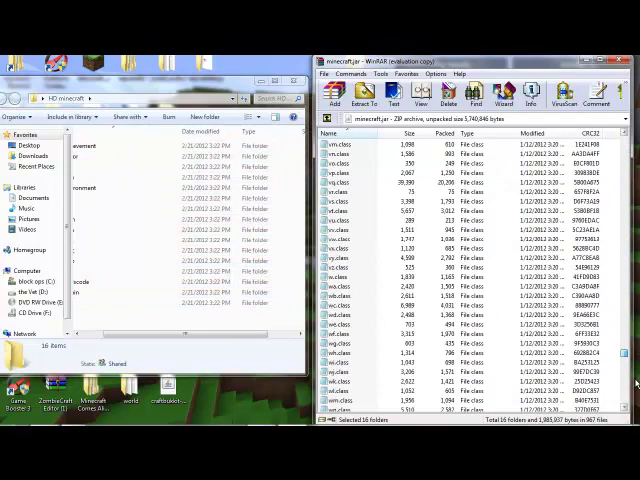
scroll(down, 3)
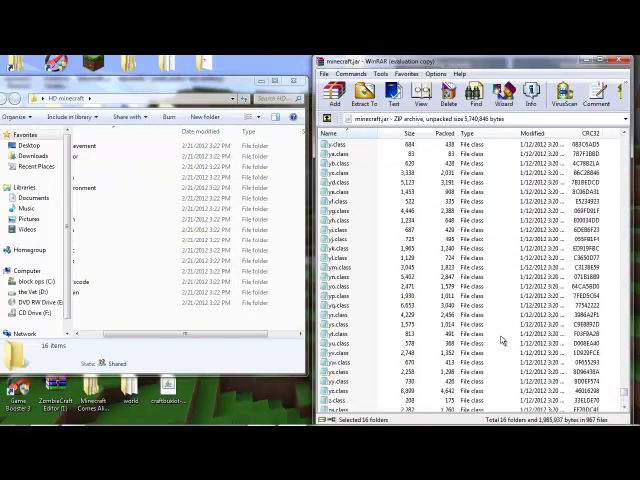
scroll(down, 3)
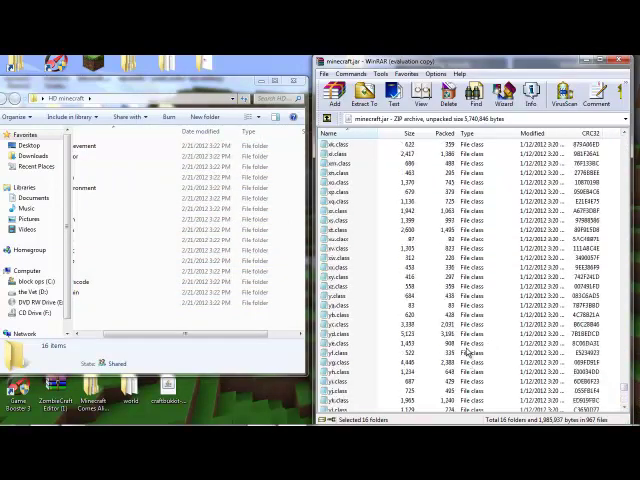
scroll(down, 3)
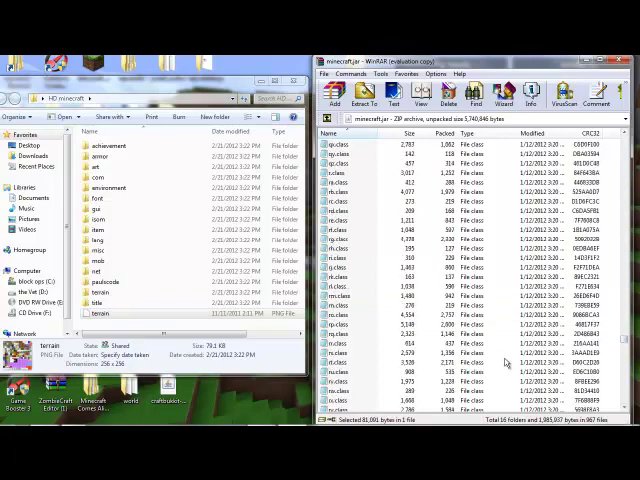
scroll(down, 3)
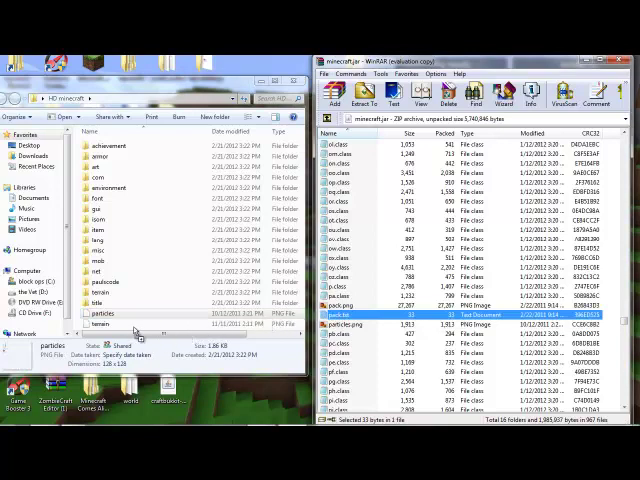
click(92, 312)
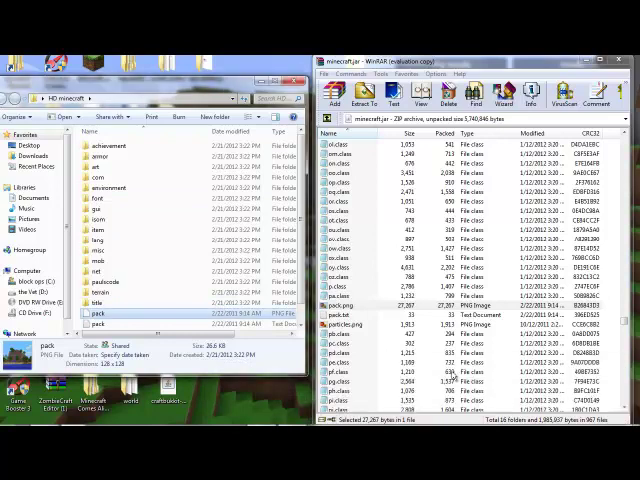
scroll(down, 3)
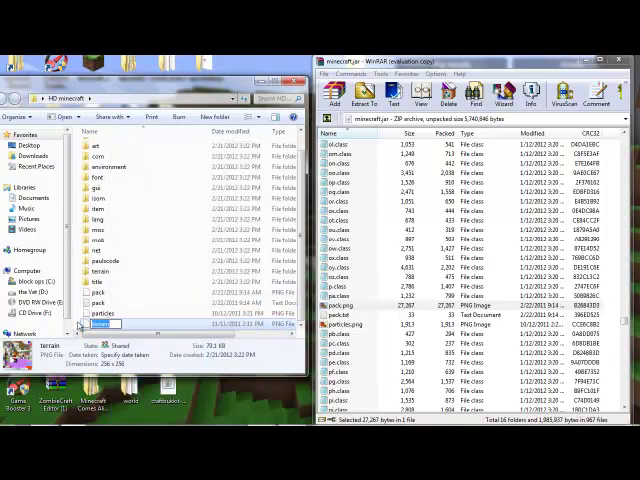
- Open terrain.png in GIMP and scale it from 256×256 to 512×512 with no interpolation
right_click(103, 323)
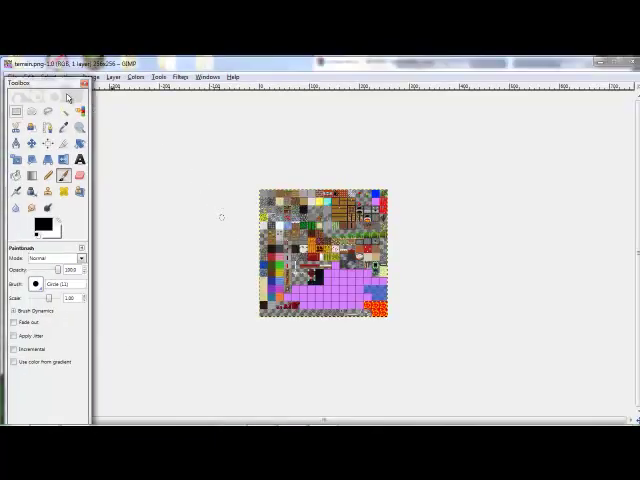
click(94, 77)
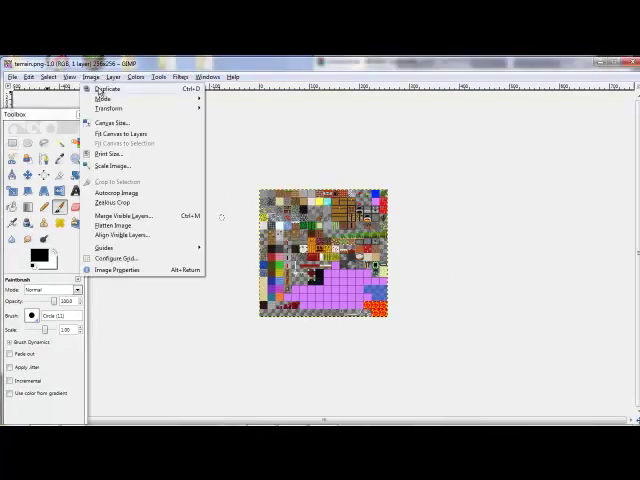
click(108, 165)
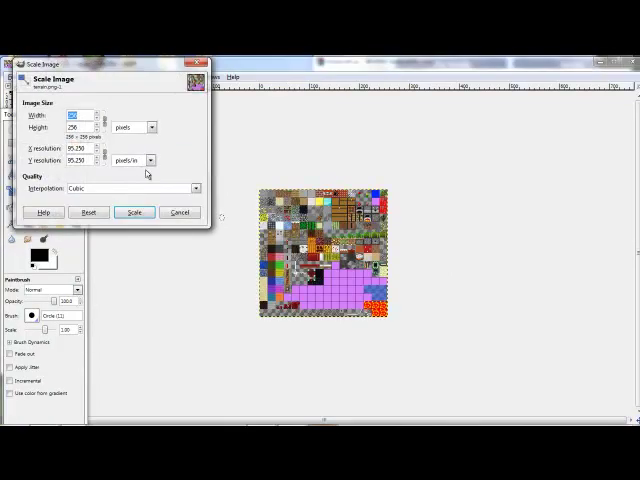
click(85, 114)
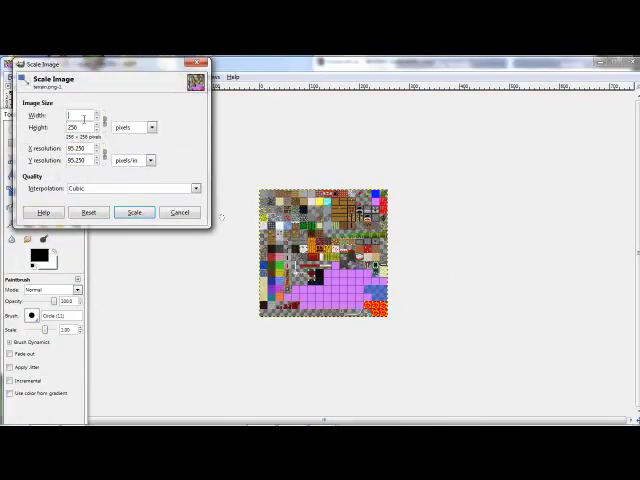
text(512)
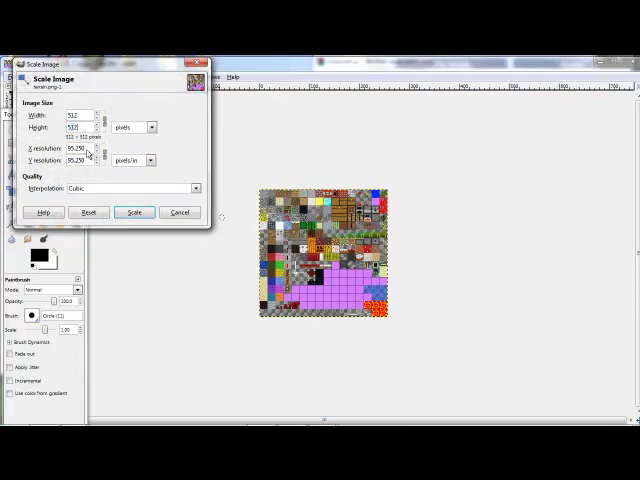
click(195, 188)
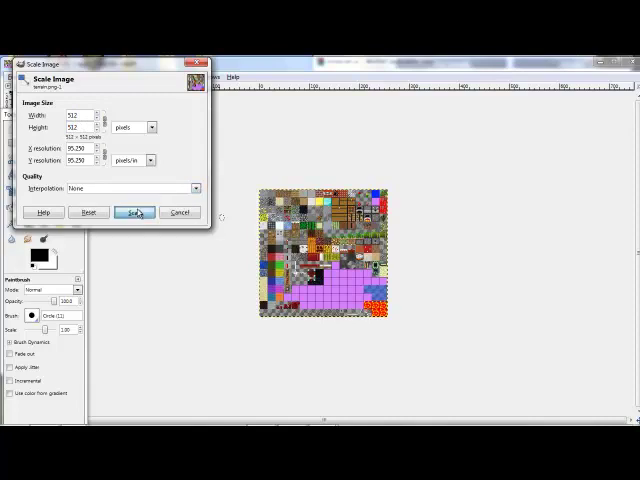
click(133, 211)
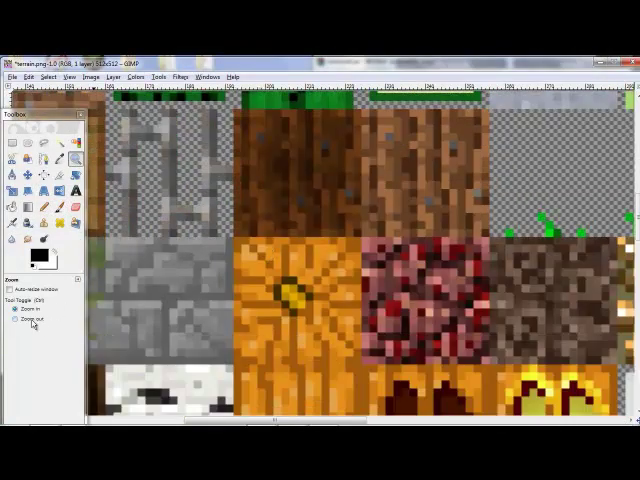
- Burn dark streaks into the zoomed-in dirt tile with the Dodge/Burn tool
click(28, 320)
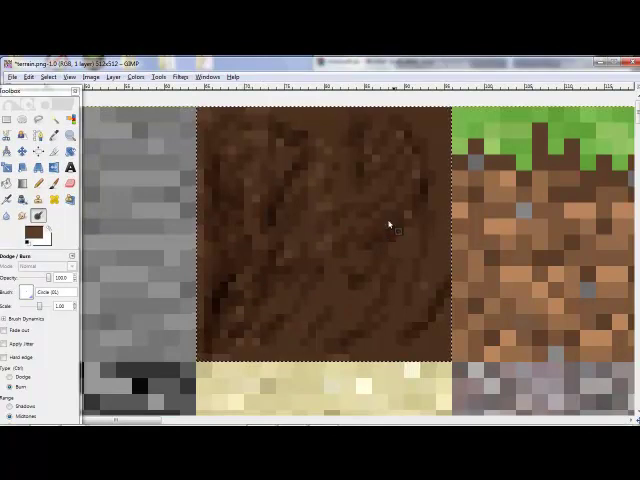
mouse_move(9, 120)
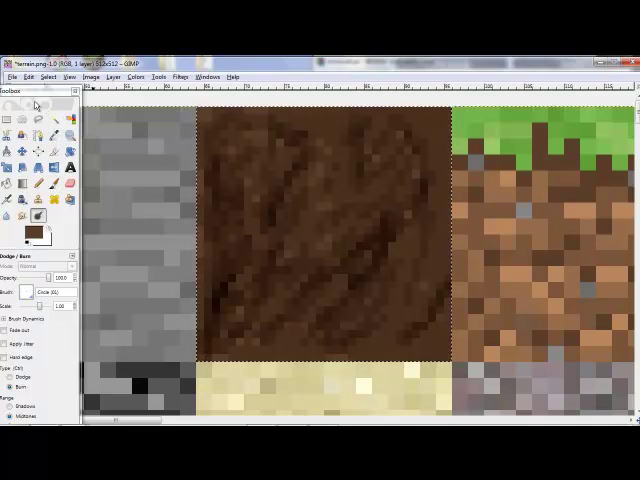
- Paste the darkened dirt into the grass-side tile and set the foreground to dark green
click(30, 75)
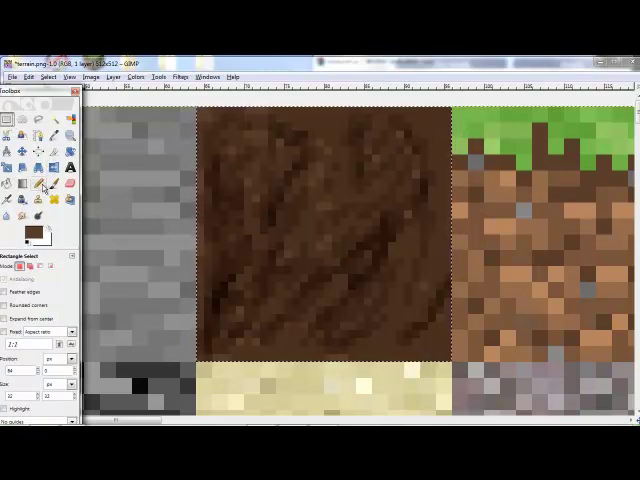
click(27, 76)
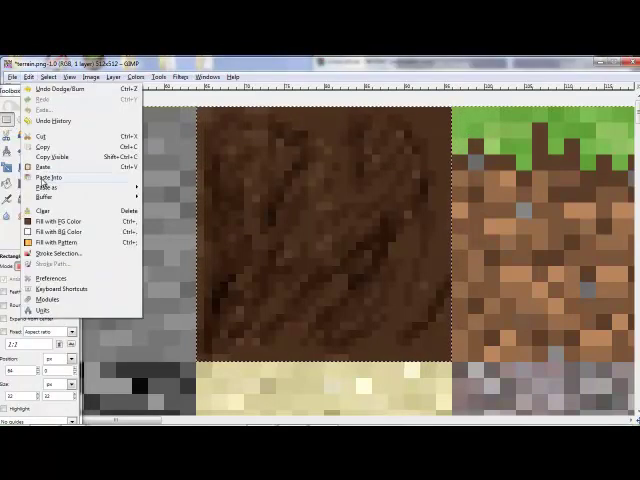
mouse_move(45, 168)
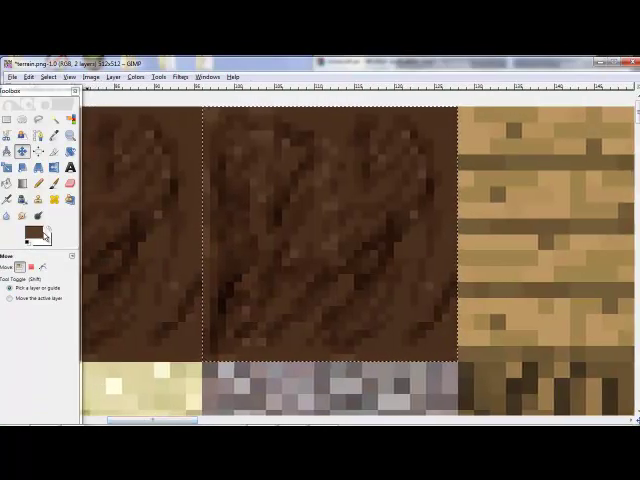
click(34, 231)
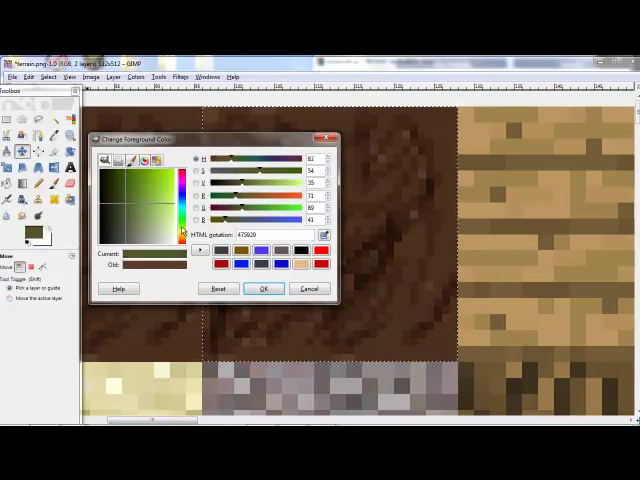
click(128, 180)
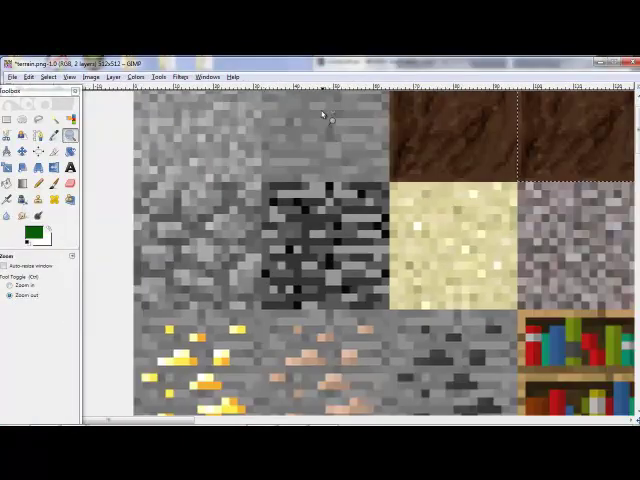
- Scroll to the grass-side tile and paint a green strip along its top
scroll(down, 3)
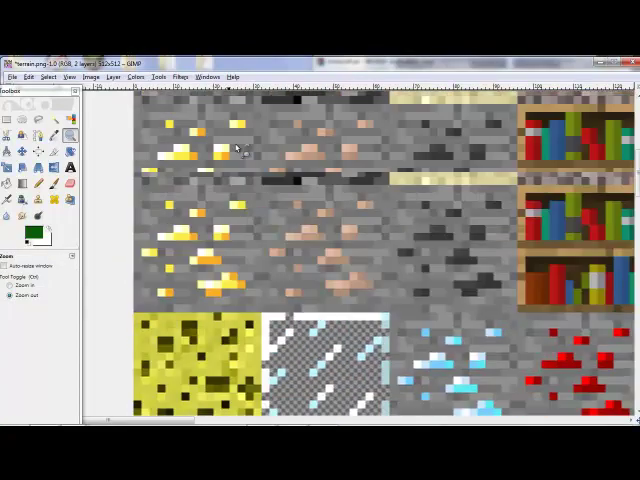
scroll(down, 3)
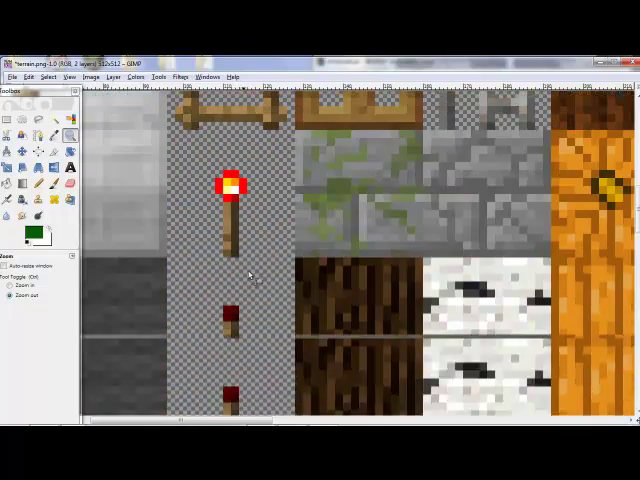
scroll(right, 3)
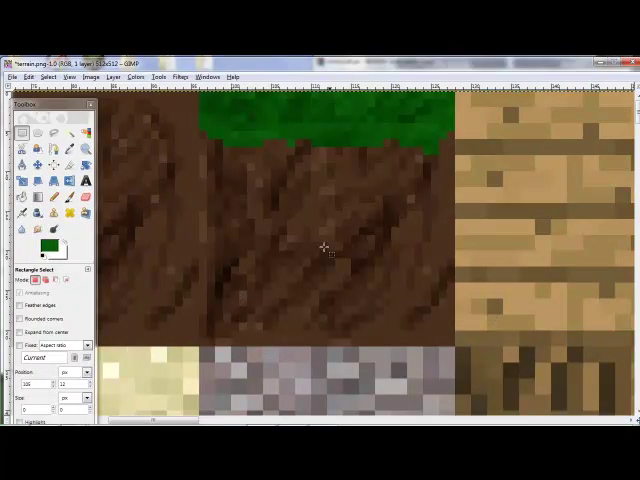
mouse_move(388, 232)
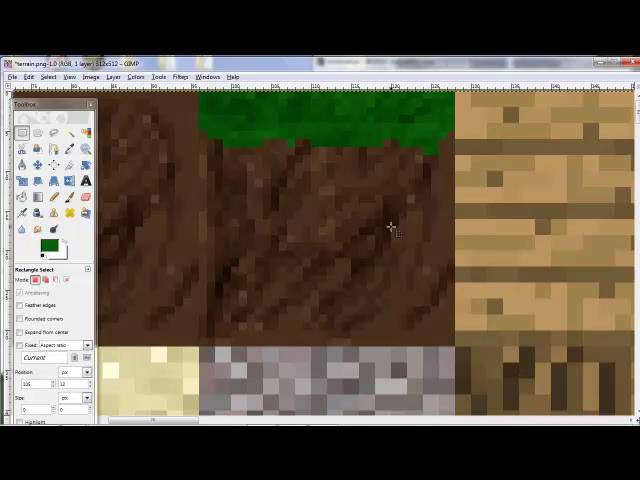
mouse_move(146, 205)
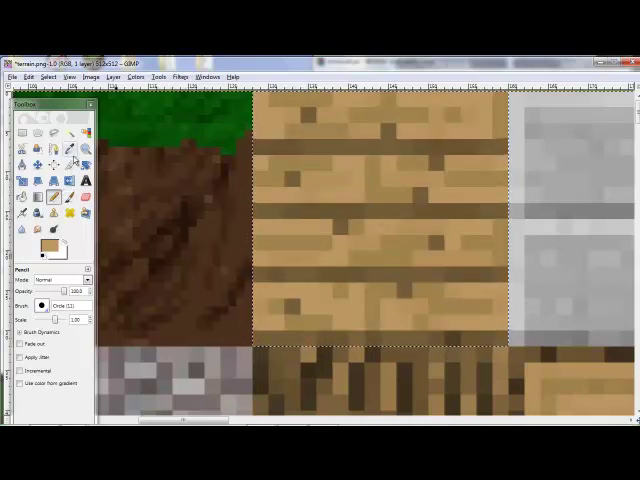
- Fill the plank tile beside the grass-side tile with flat tan
click(24, 205)
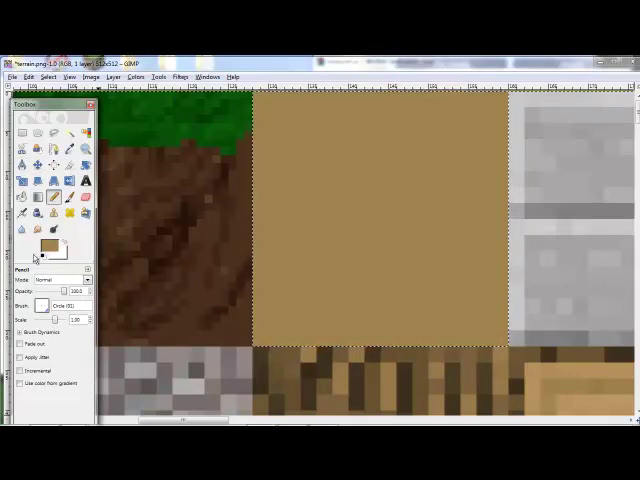
- Choose a dark brown foreground and outline the tan boards, sampling colours from the image
click(44, 244)
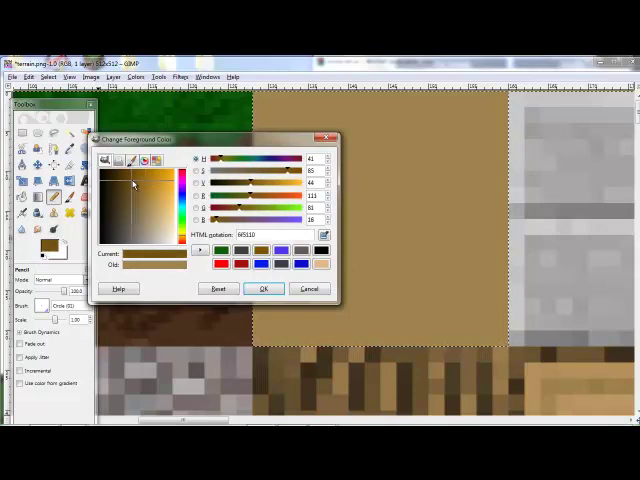
click(261, 288)
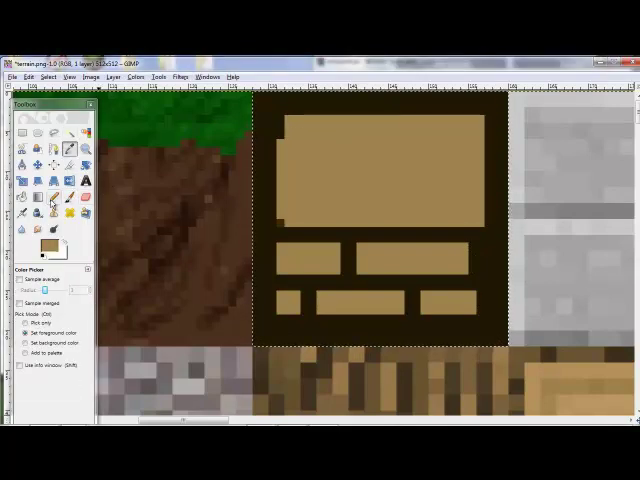
click(60, 197)
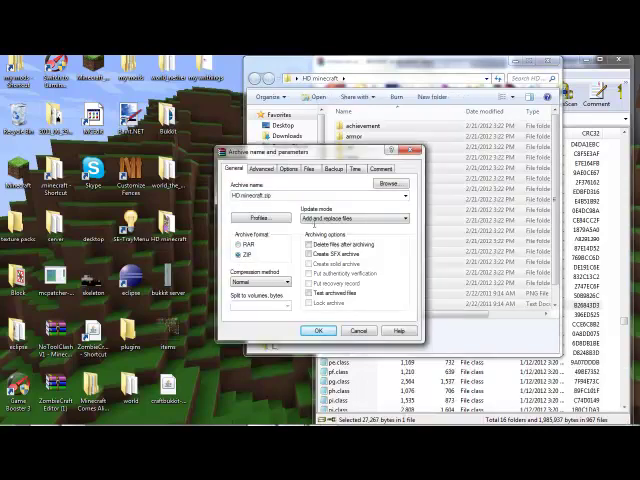
- Create a ZIP archive of the HD minecraft texture files
click(319, 330)
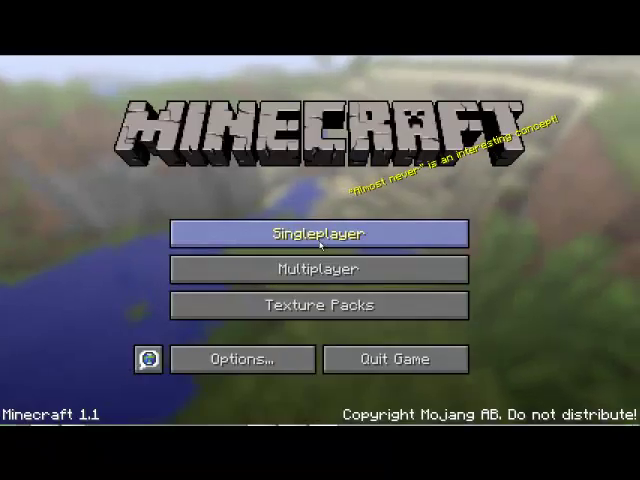
- Load the test and trifta Singleplayer worlds, then pause with Esc
click(319, 233)
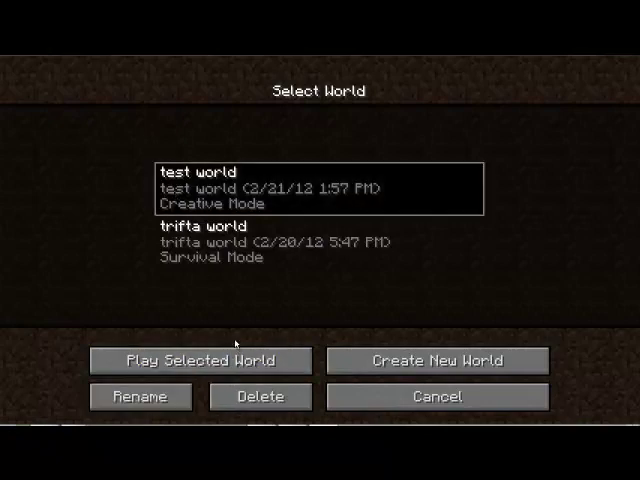
click(199, 360)
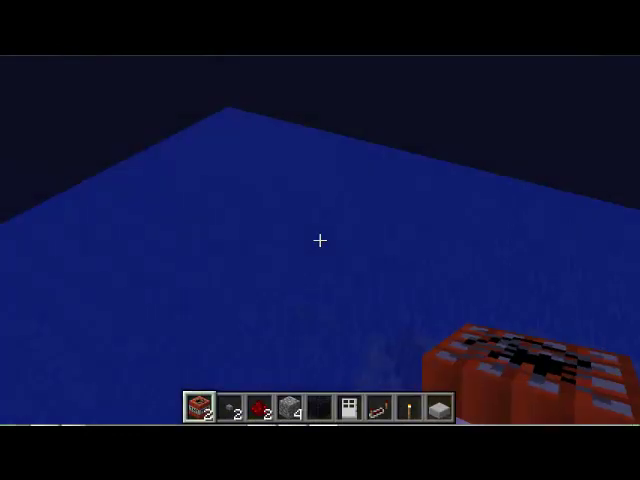
mouse_move(320, 240)
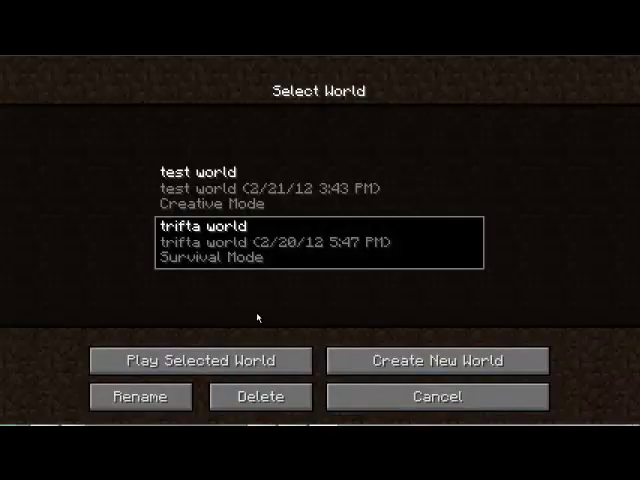
click(200, 360)
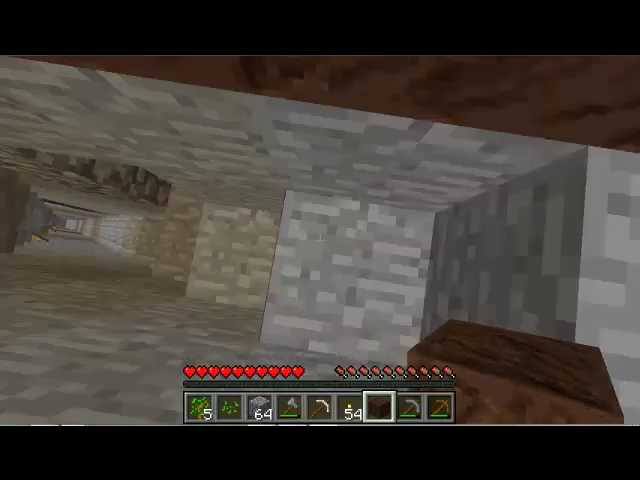
key(Escape)
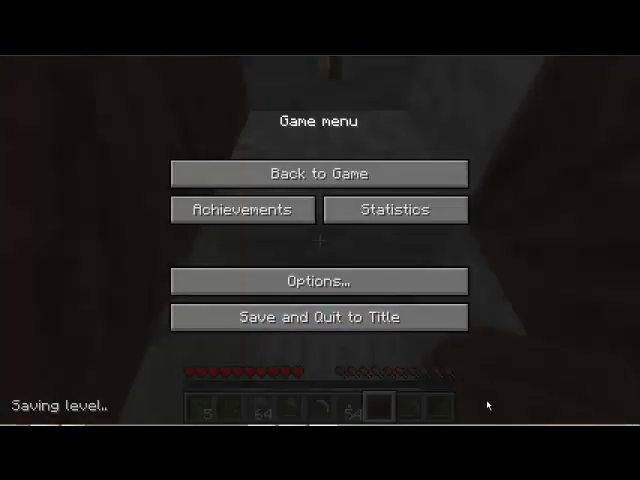